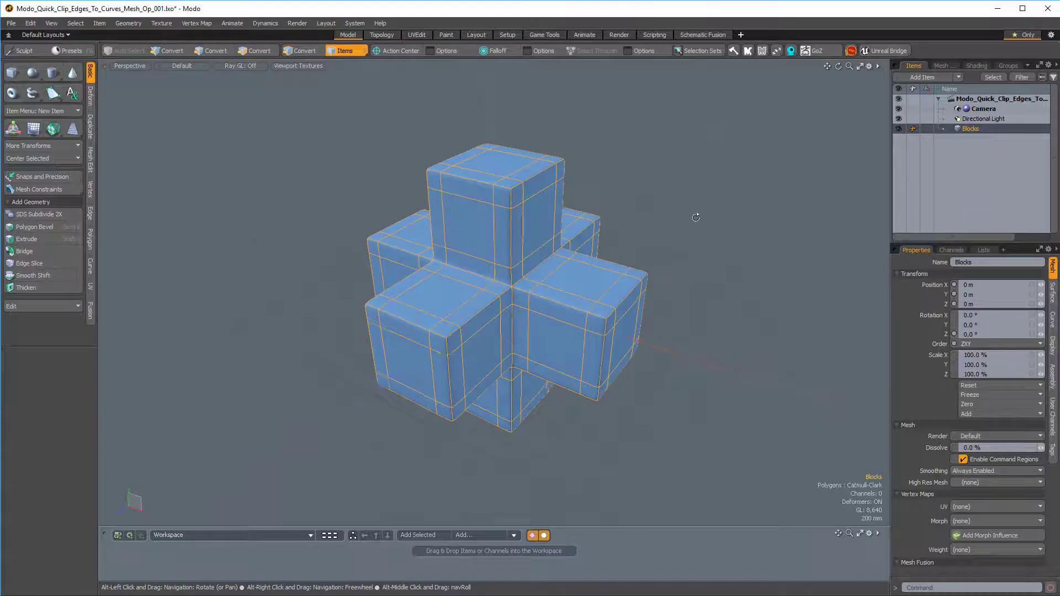
Step: Switch the Blocks mesh to edge selection mode after orbiting the model
{"action": "left_click_drag", "start_coordinate": [696, 217], "coordinate": [697, 211]}
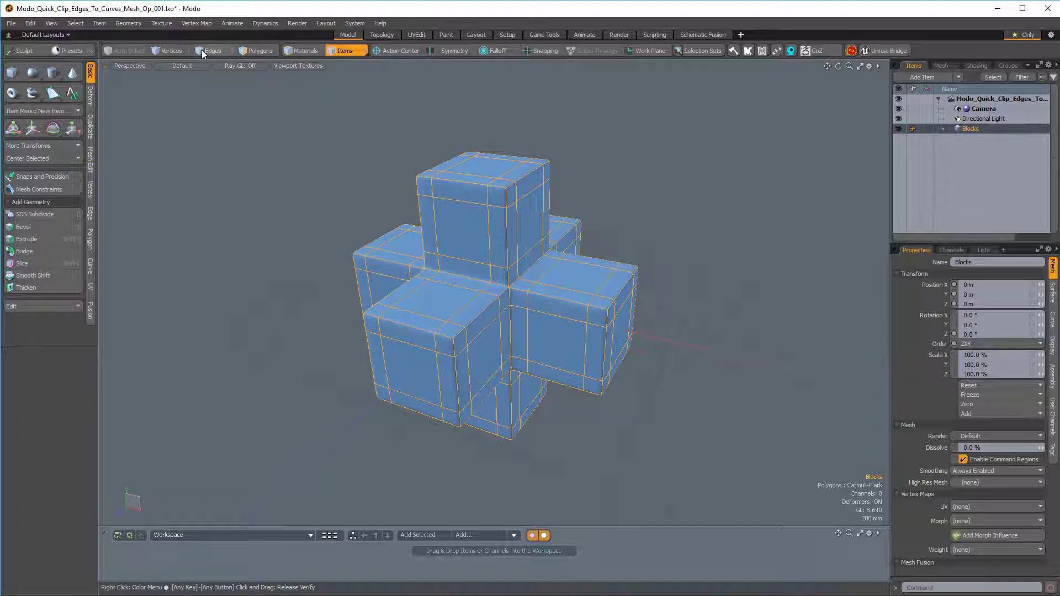
{"action": "left_click", "coordinate": [211, 49]}
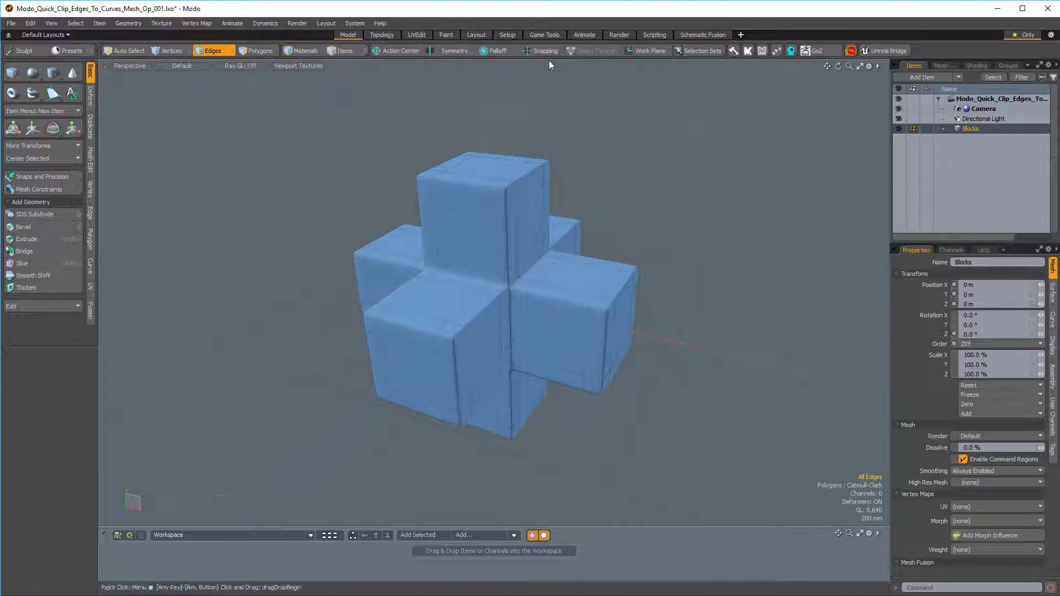
{"action": "mouse_move", "coordinate": [710, 57]}
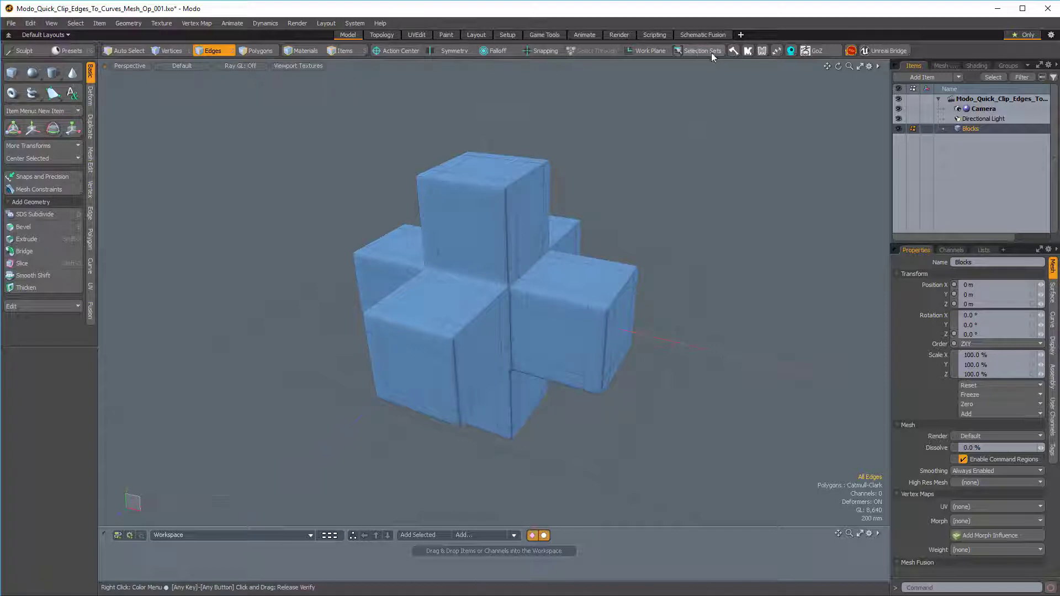
Step: Select the saved 42-edge selection set and show the Blocks mesh operation stack
{"action": "left_click", "coordinate": [702, 51]}
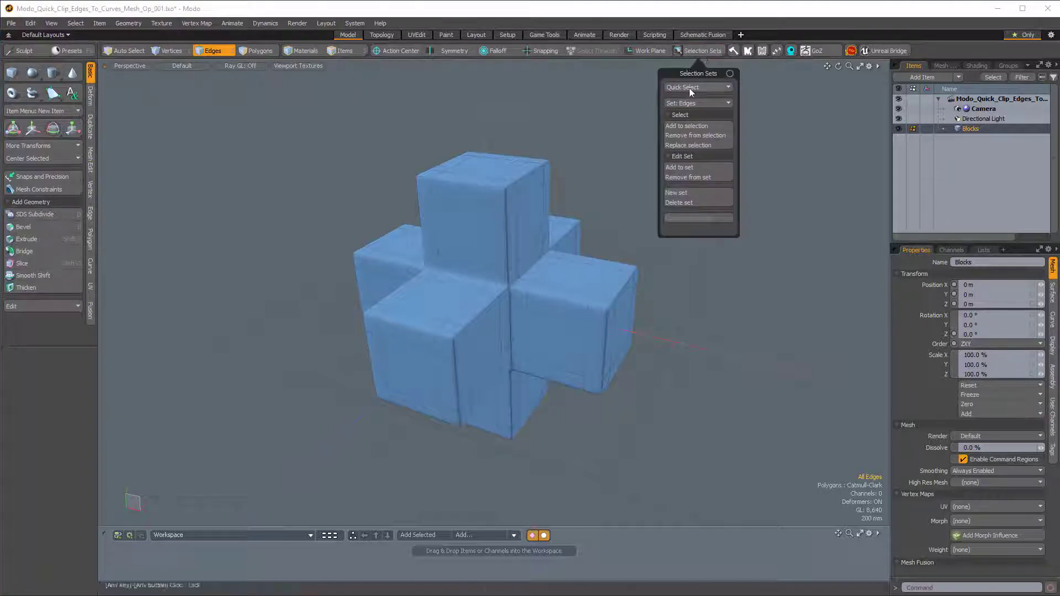
{"action": "left_click", "coordinate": [697, 86]}
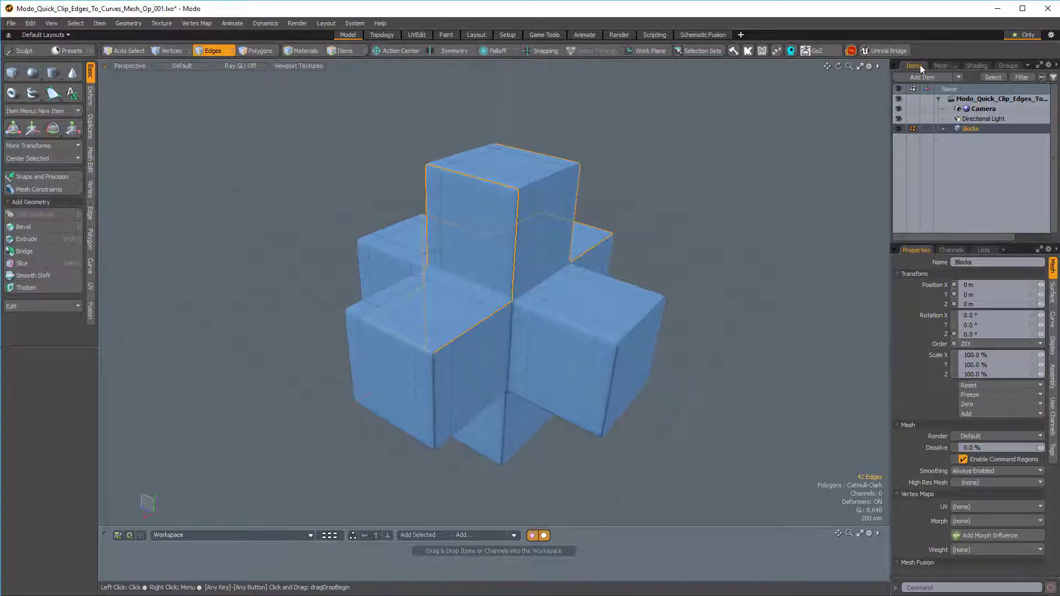
{"action": "left_click", "coordinate": [939, 65]}
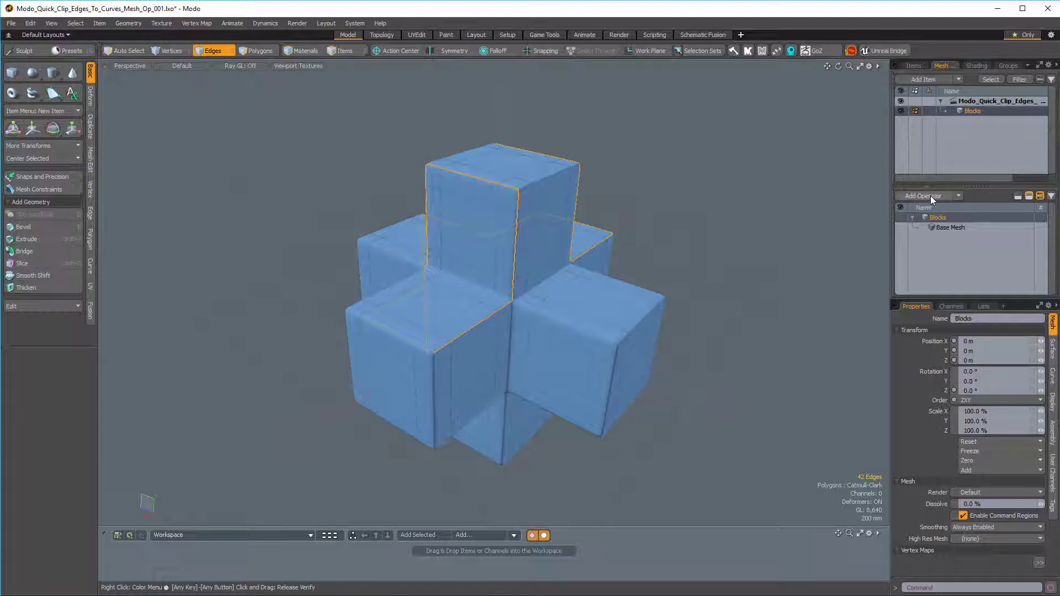
Step: Add an Edges to Curves operation above Base Mesh, searched as 'edges'
{"action": "left_click", "coordinate": [920, 196]}
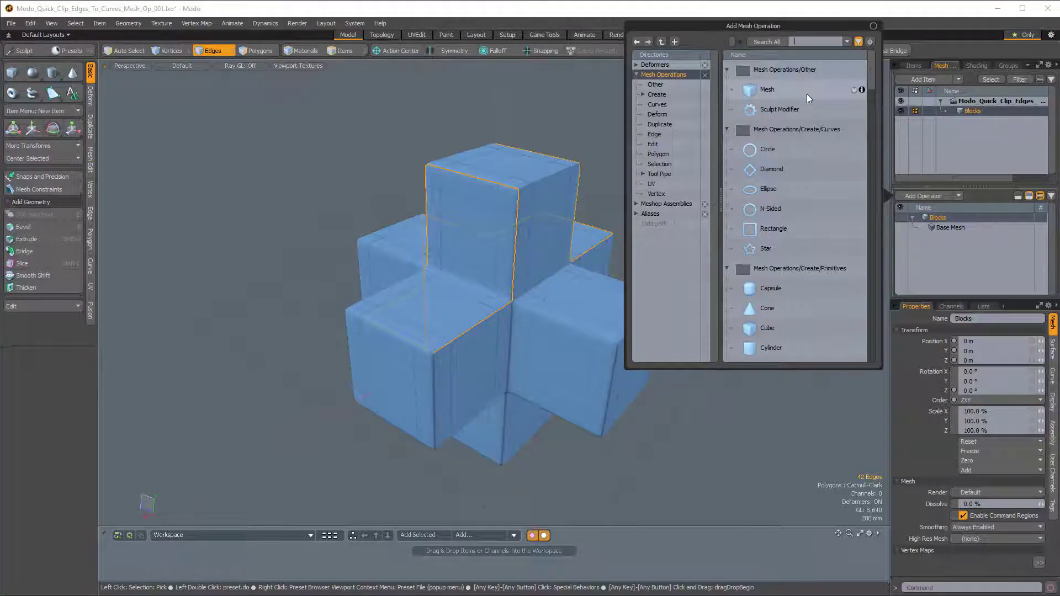
{"action": "type", "text": "edges"}
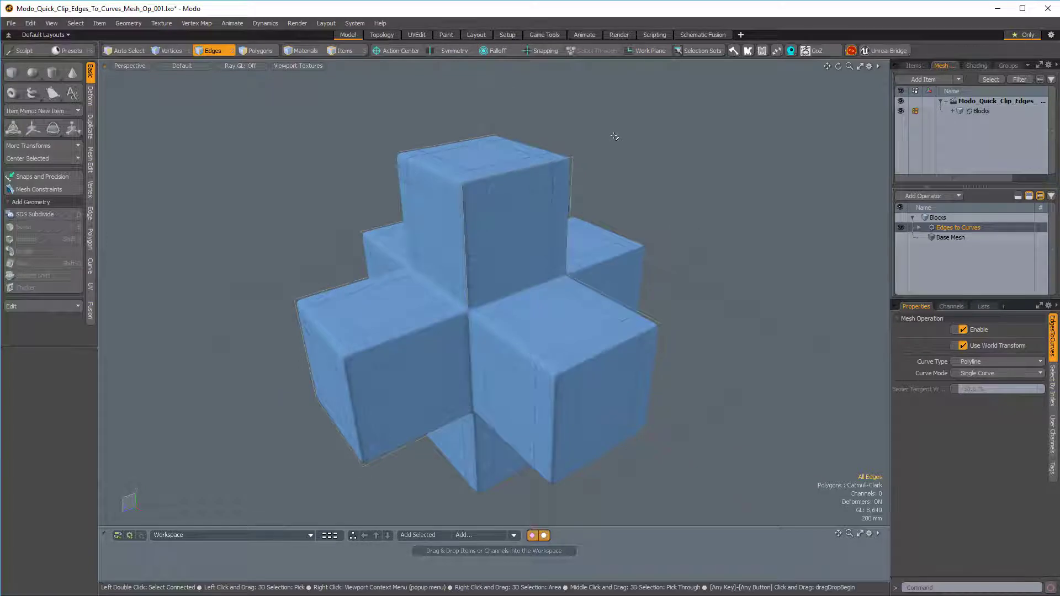
Step: Switch to polygon selection to inspect the polyline curve on the blocks
{"action": "left_click", "coordinate": [260, 50]}
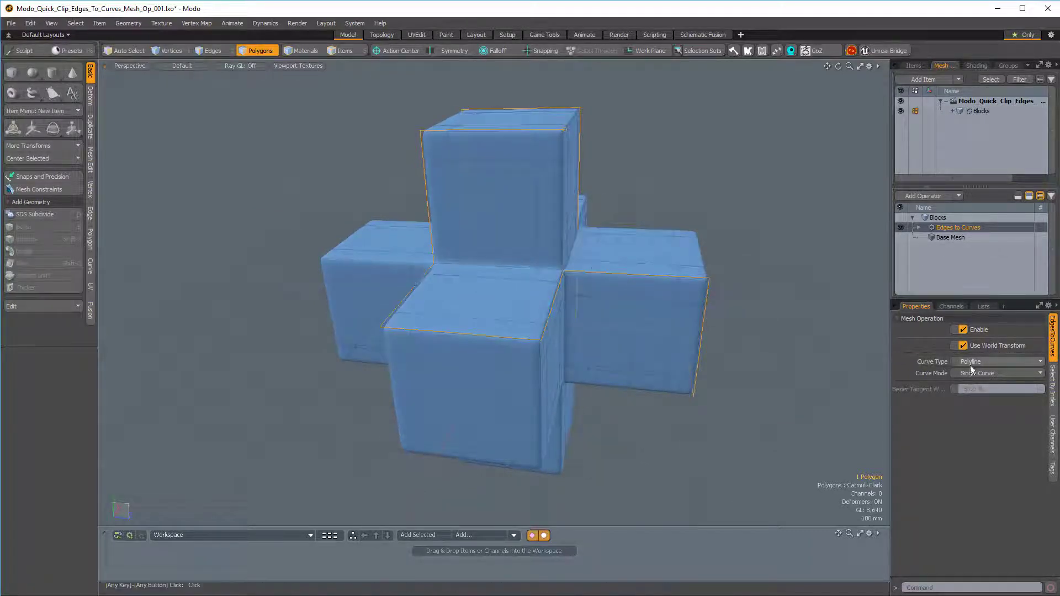
Step: Set the Edges to Curves curve type to B-Spline Curve
{"action": "left_click", "coordinate": [997, 361]}
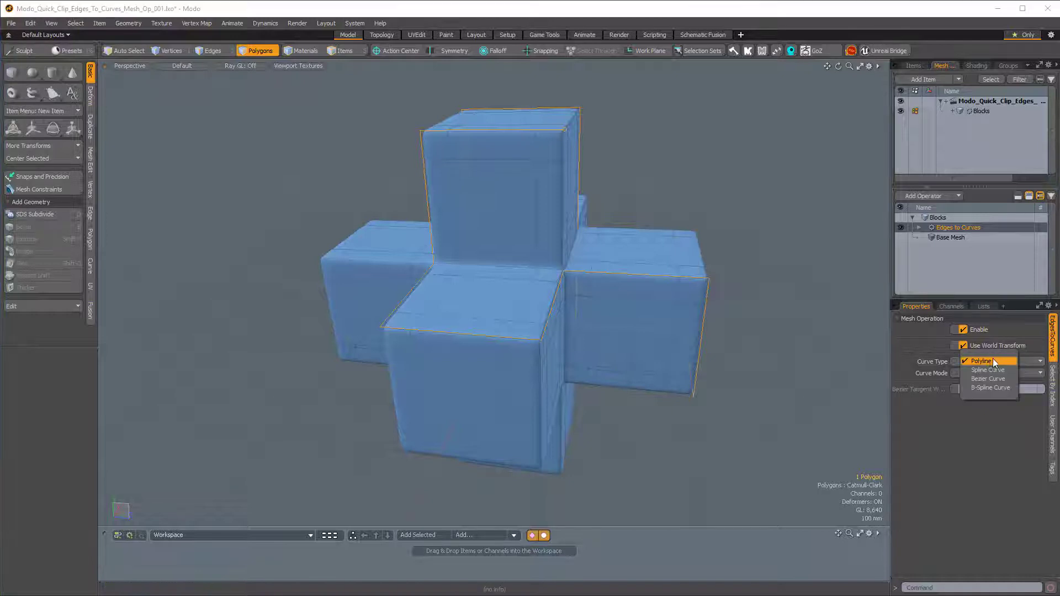
{"action": "mouse_move", "coordinate": [987, 370]}
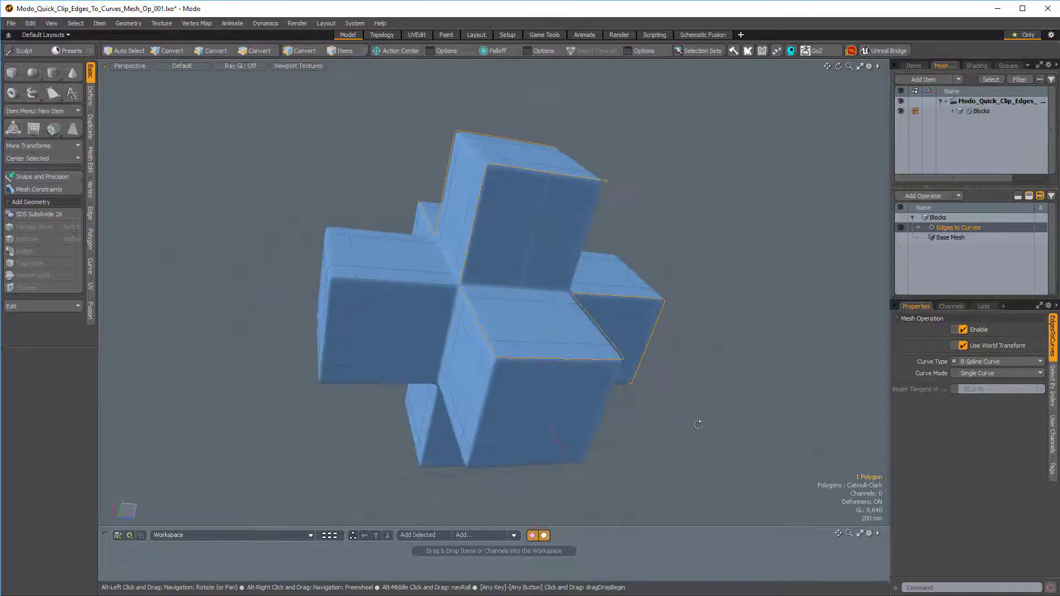
{"action": "left_click", "coordinate": [997, 372]}
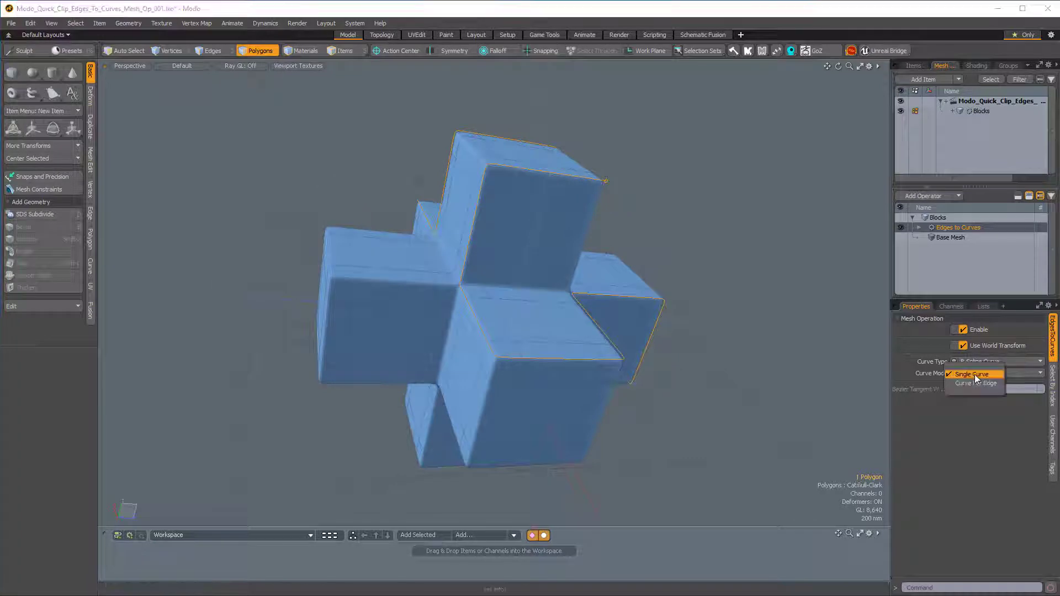
{"action": "mouse_move", "coordinate": [974, 383]}
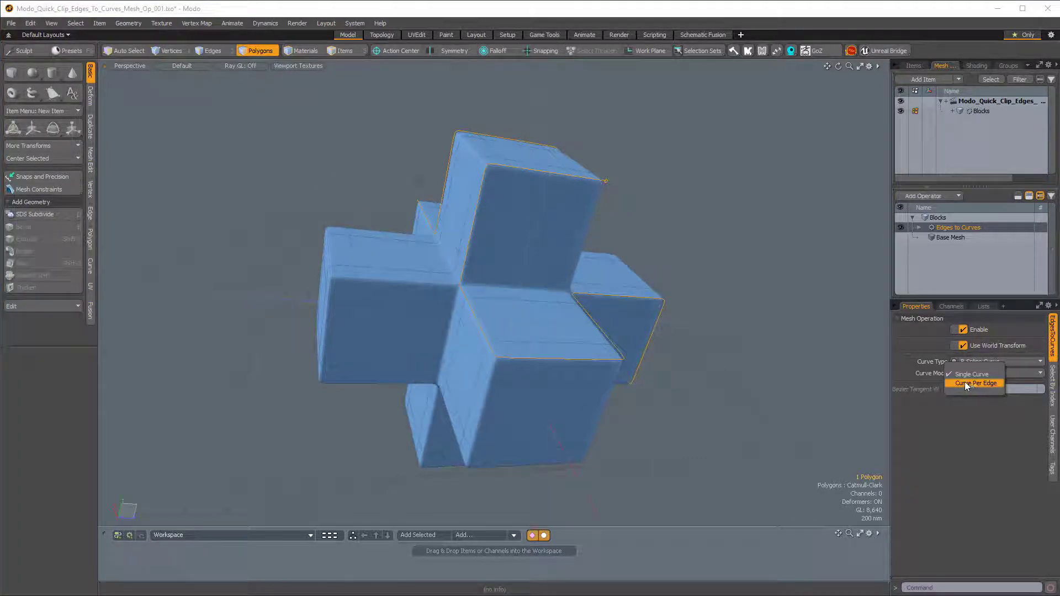
Step: Try Curve Per Edge mode, inspect it, then return to Single Curve
{"action": "left_click", "coordinate": [975, 383]}
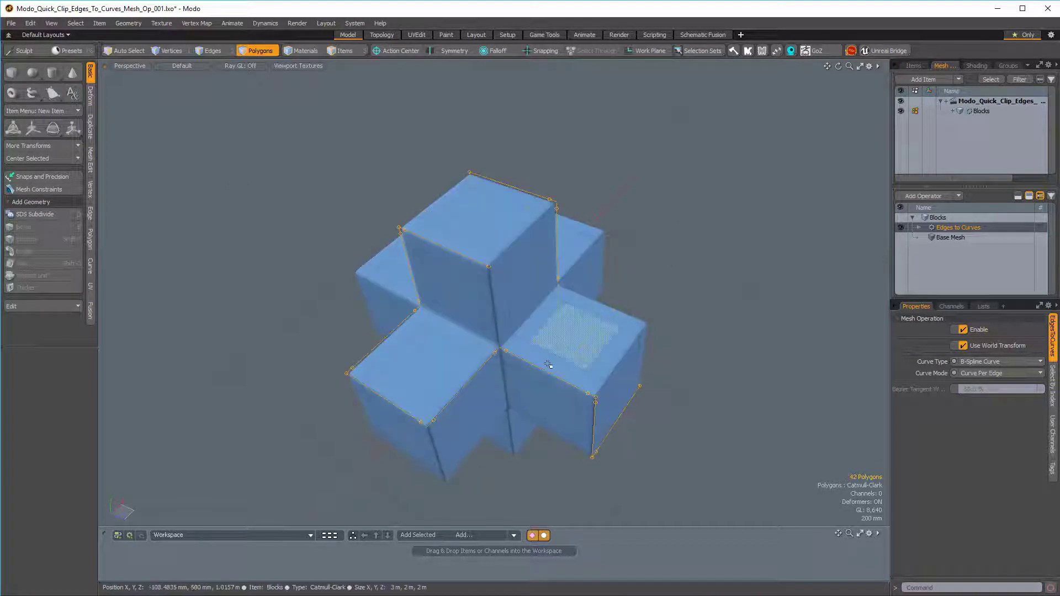
{"action": "left_click_drag", "start_coordinate": [547, 366], "coordinate": [653, 331]}
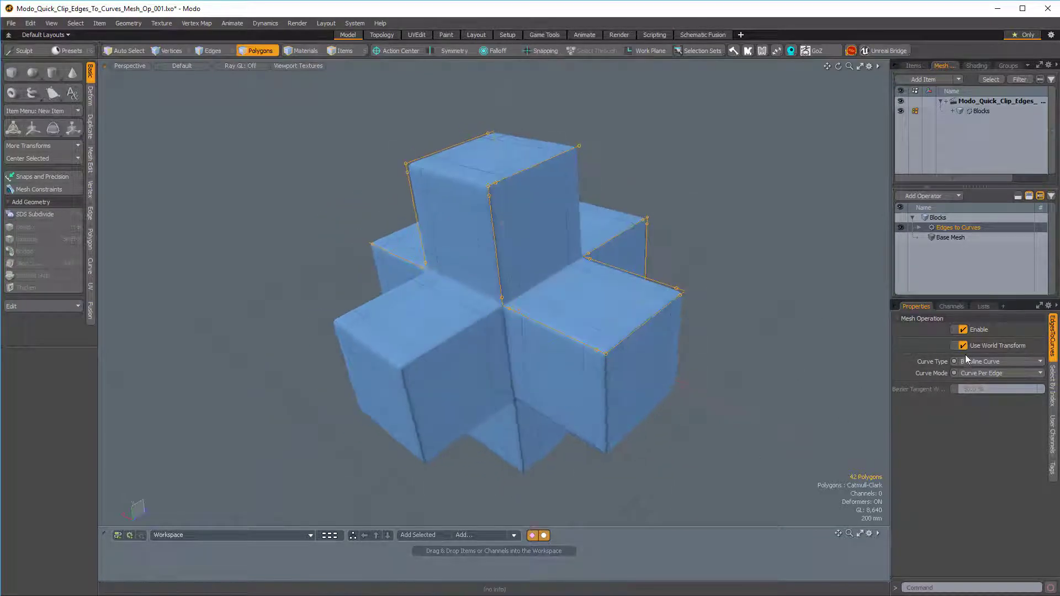
{"action": "left_click", "coordinate": [997, 372]}
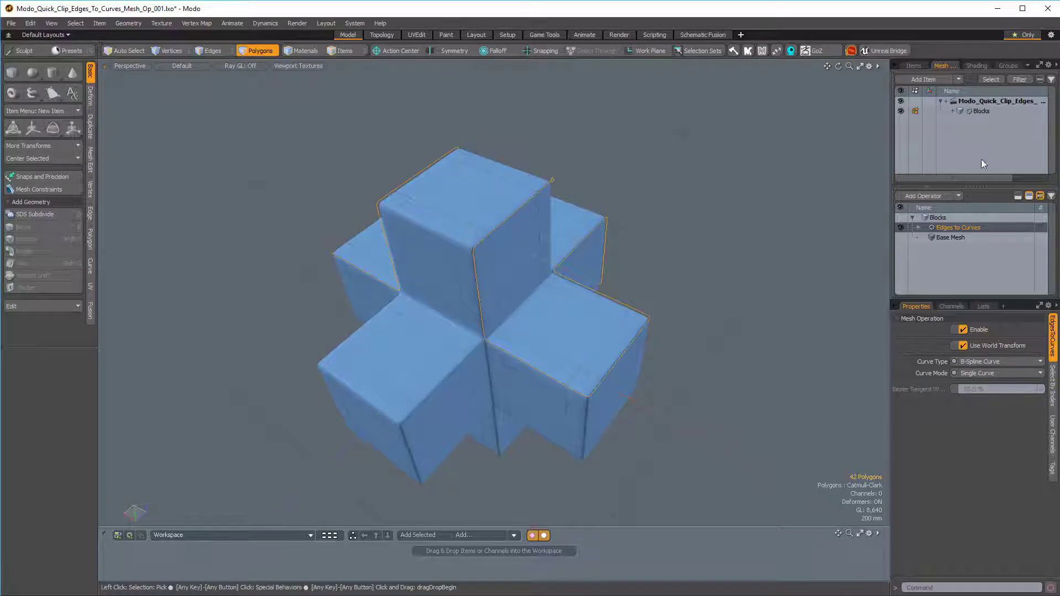
Step: Copy the B-Spline curve from the Blocks base mesh into a new Mesh item
{"action": "left_click", "coordinate": [981, 110]}
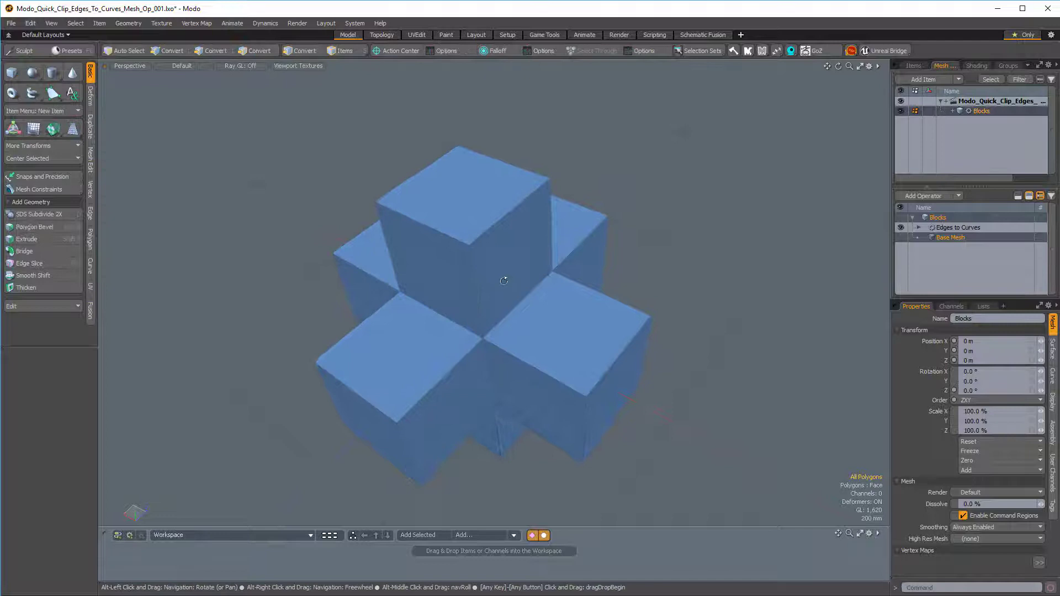
{"action": "left_click", "coordinate": [257, 50]}
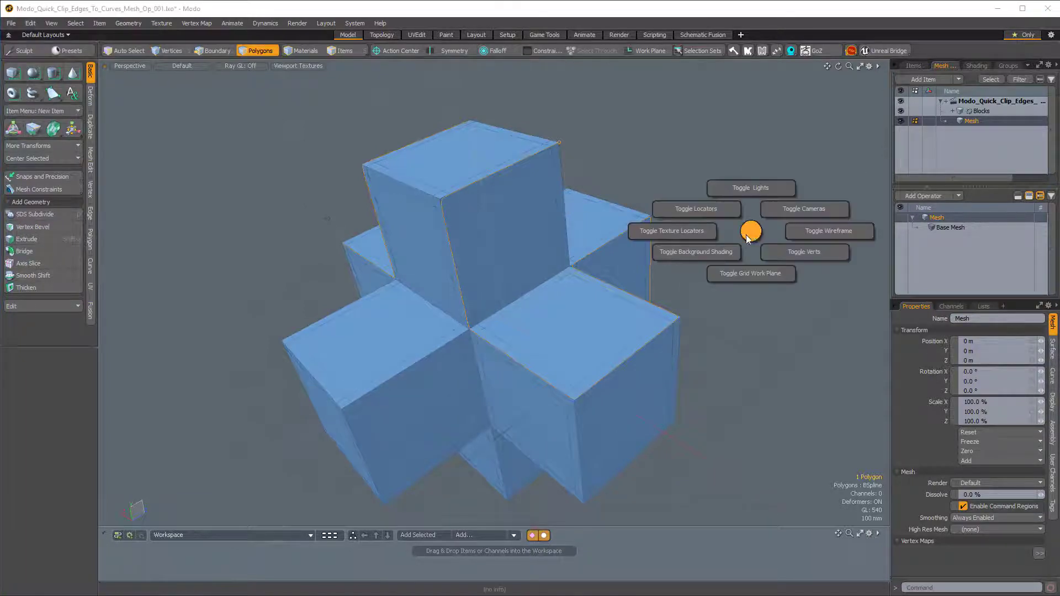
Step: Hide Blocks and activate curve control-point editing on the standalone curve
{"action": "left_click", "coordinate": [803, 252]}
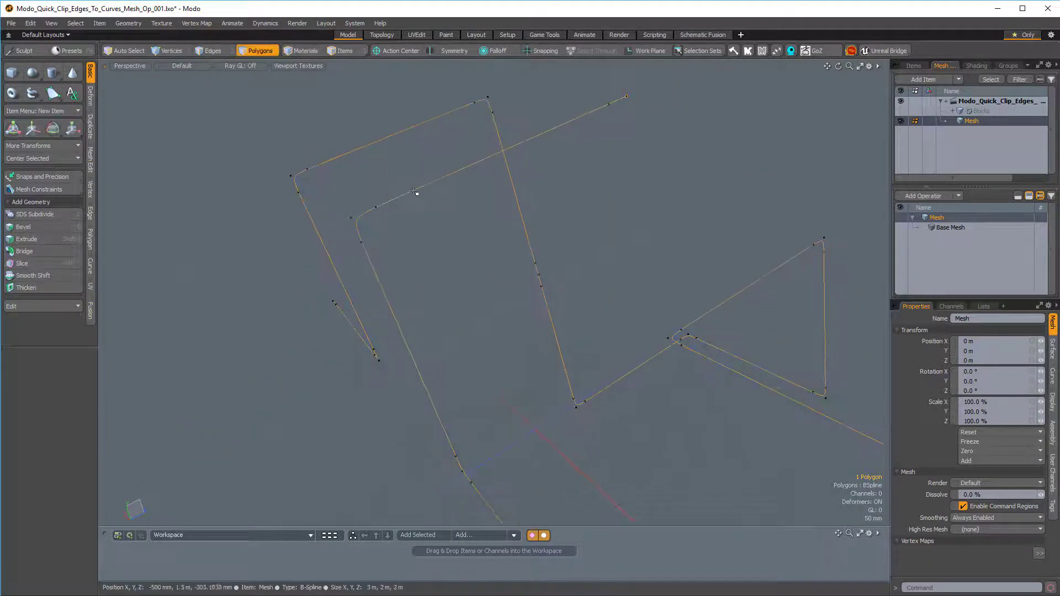
{"action": "left_click", "coordinate": [53, 93]}
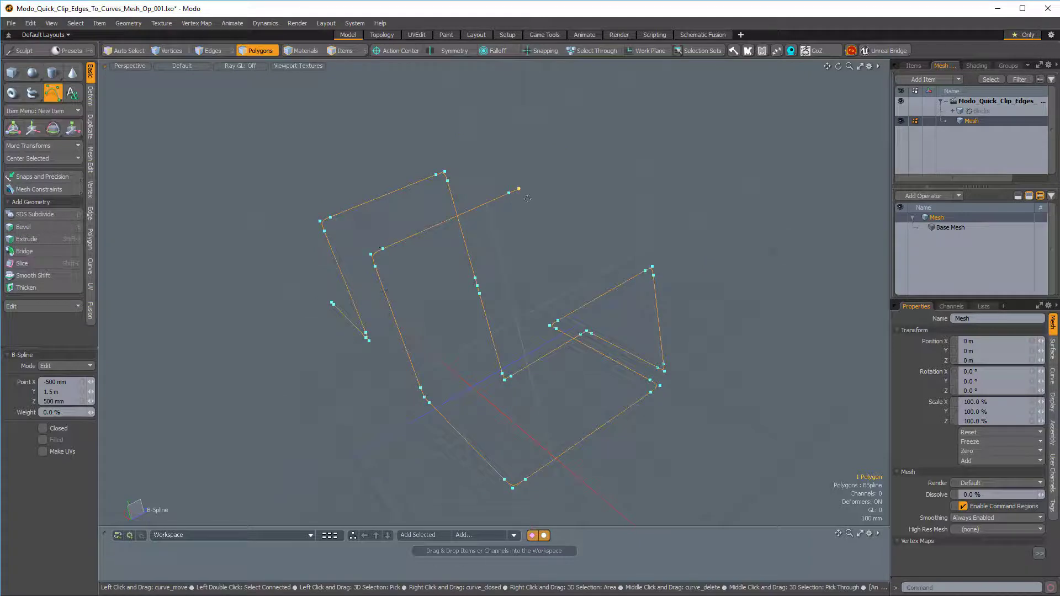
{"action": "left_click_drag", "start_coordinate": [519, 188], "coordinate": [537, 121]}
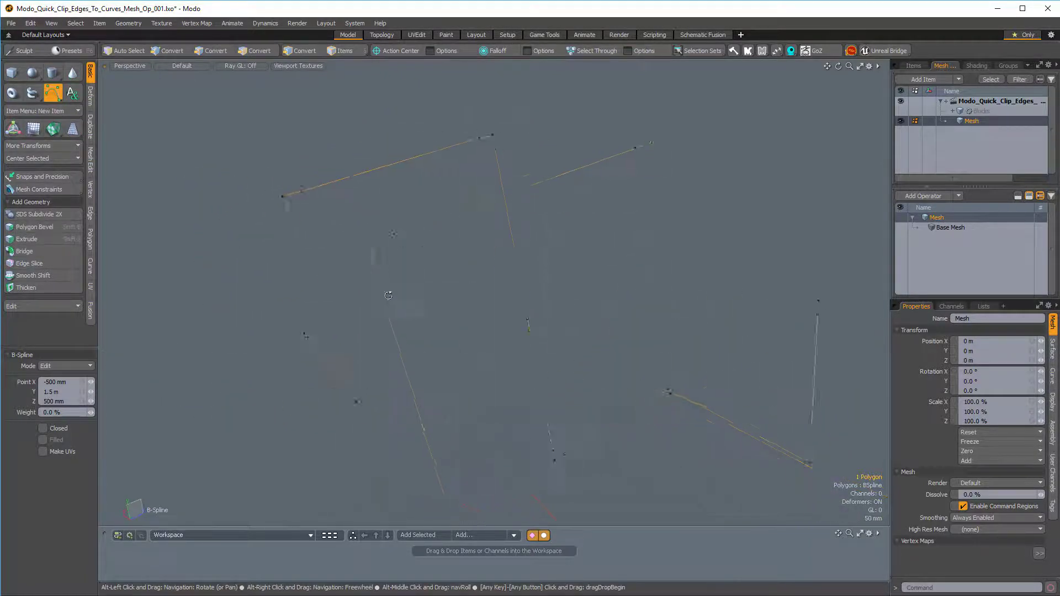
Step: Fit the curve in view and show the Mesh item's curve render settings
{"action": "left_click", "coordinate": [261, 49]}
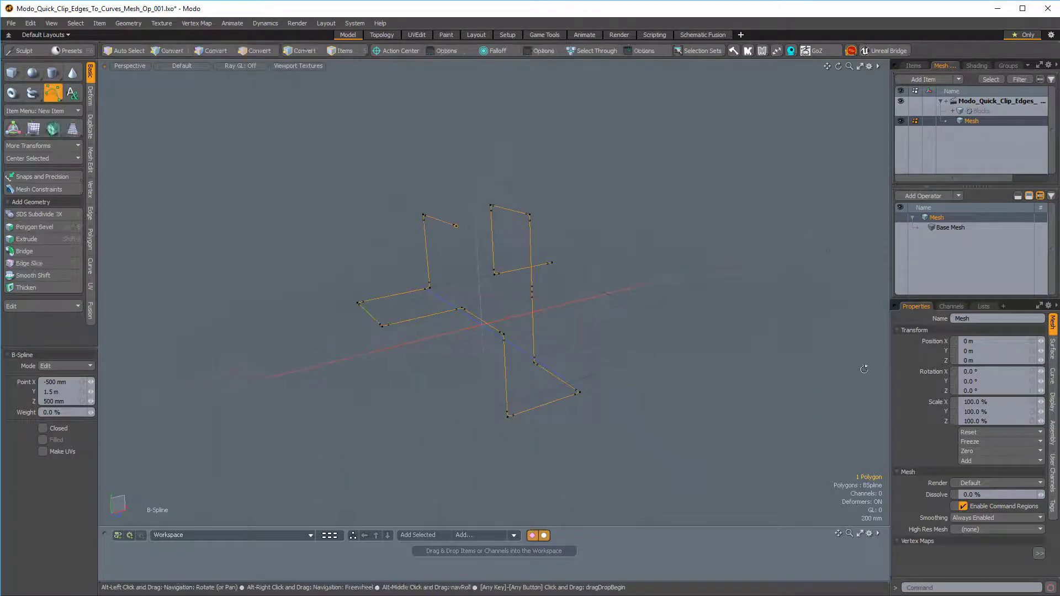
{"action": "left_click", "coordinate": [260, 49]}
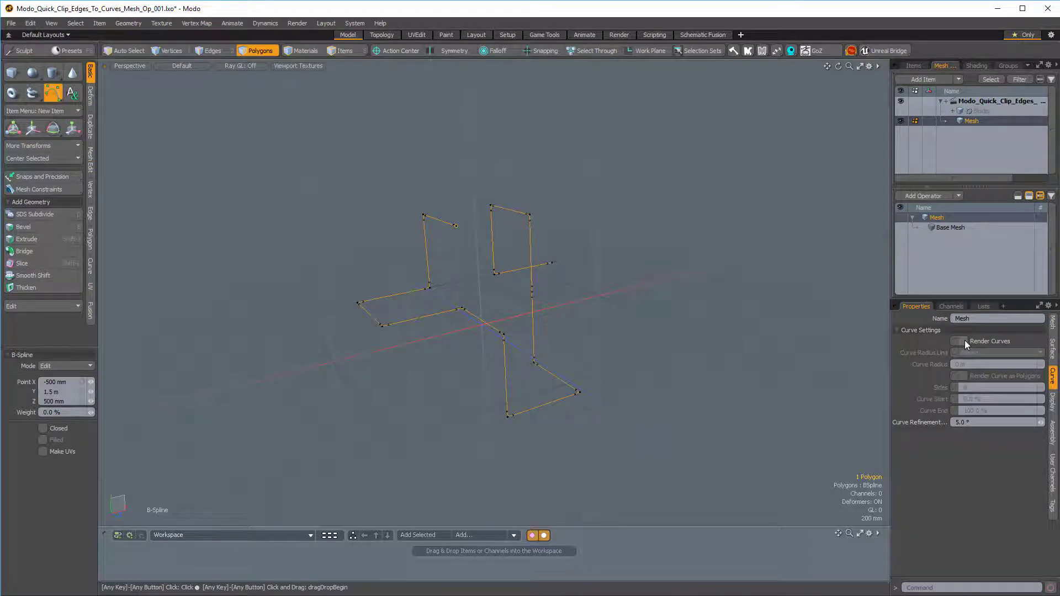
Step: Enable Render Curves with 50 mm radius, 8 sides, and preview the tubes
{"action": "left_click", "coordinate": [958, 341]}
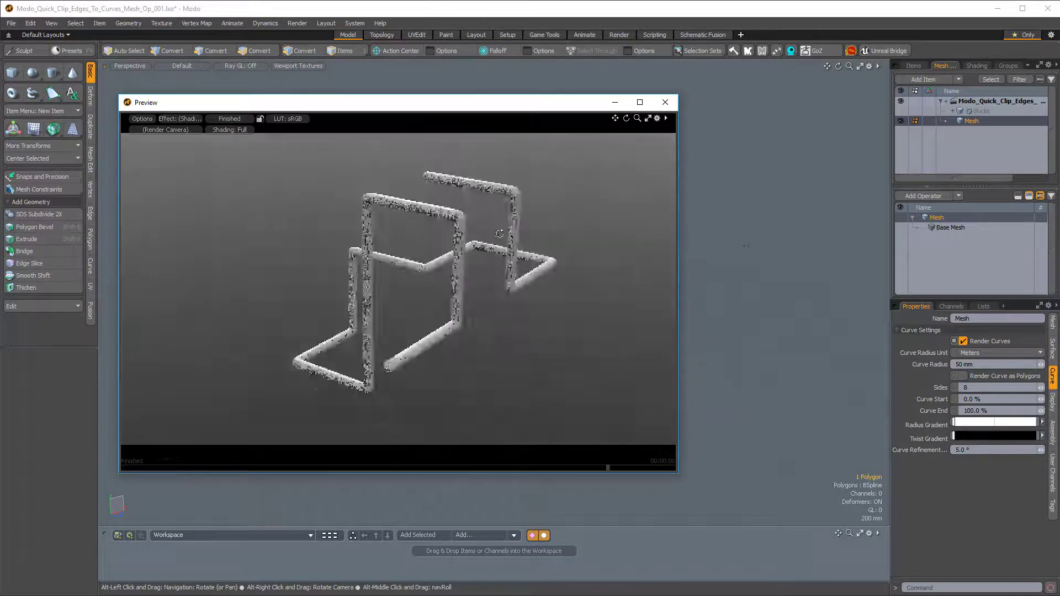
{"action": "left_click_drag", "start_coordinate": [501, 233], "coordinate": [477, 328]}
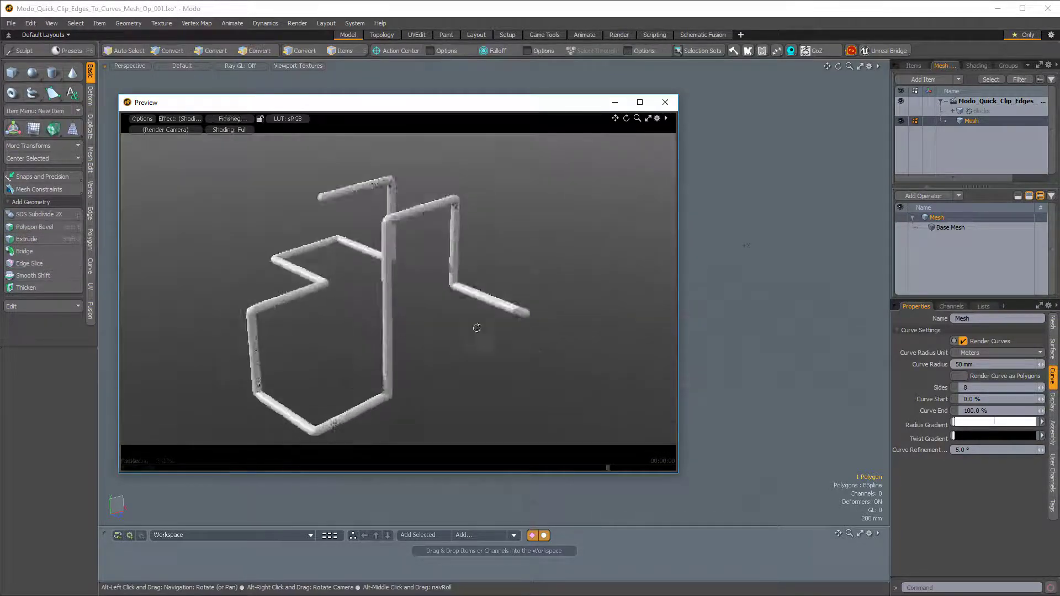